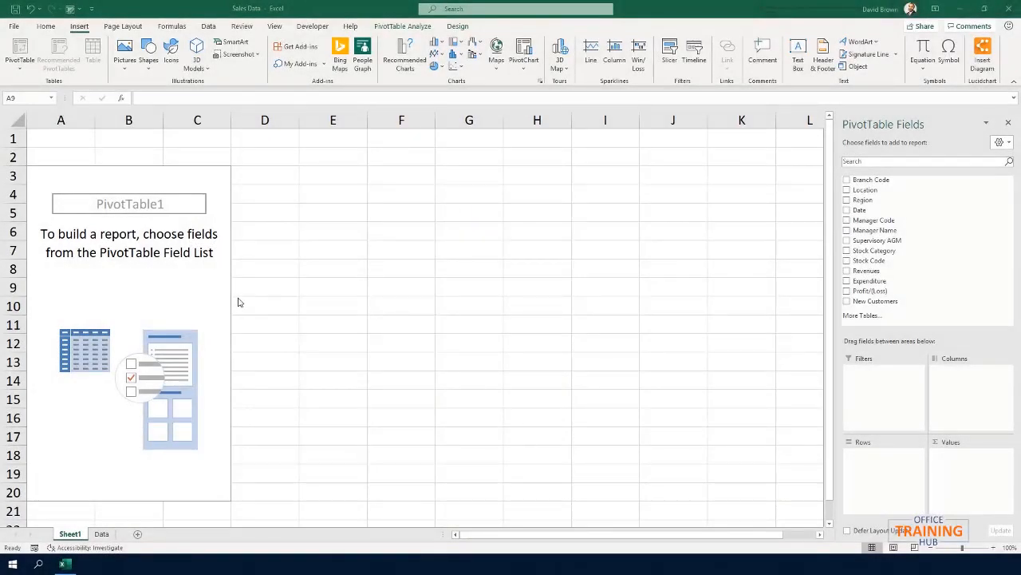
mouse_move(147, 511)
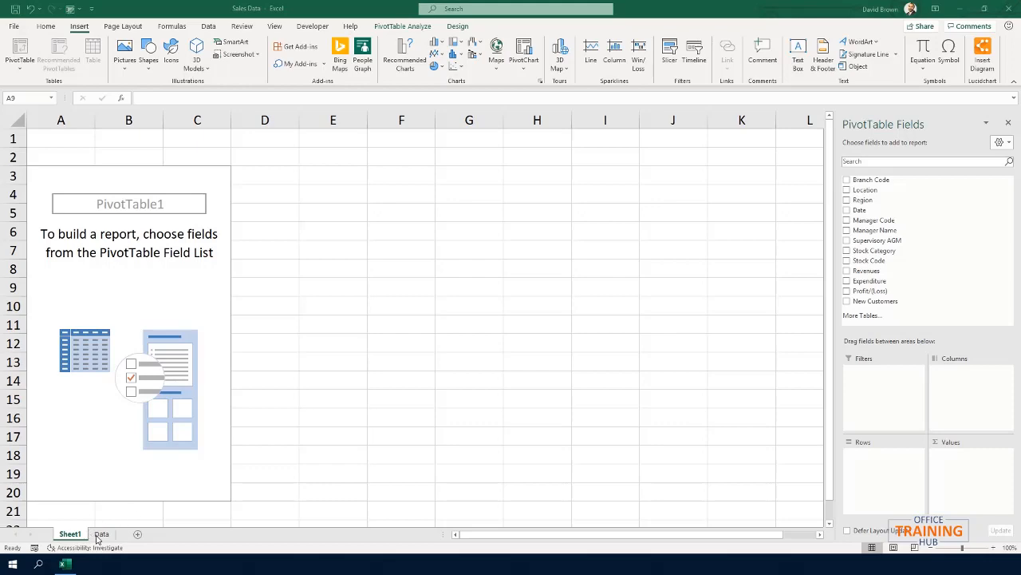
Step: Return from the blank PivotTable sheet to the Data sheet of sales records
left_click(61, 288)
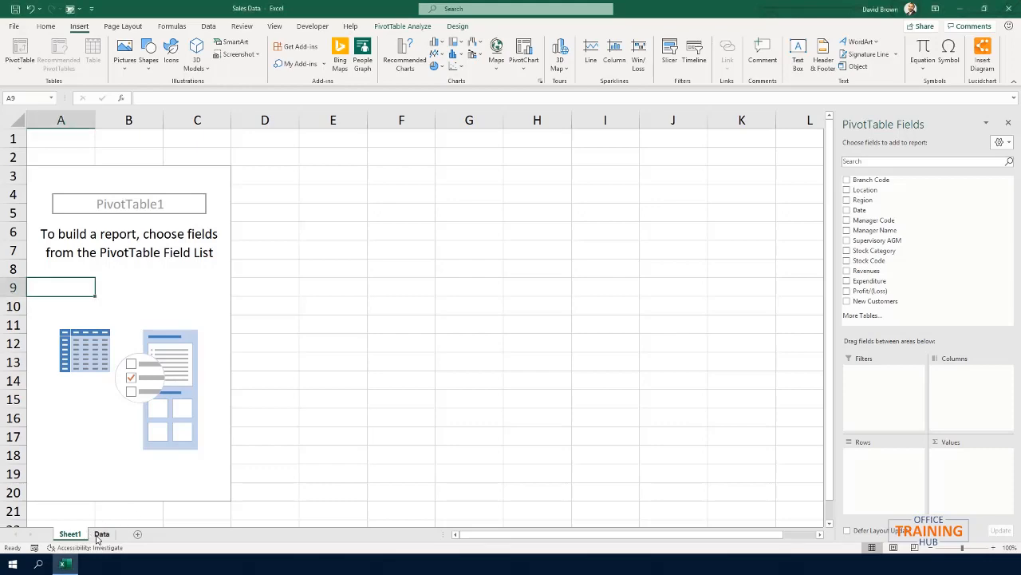
left_click(102, 533)
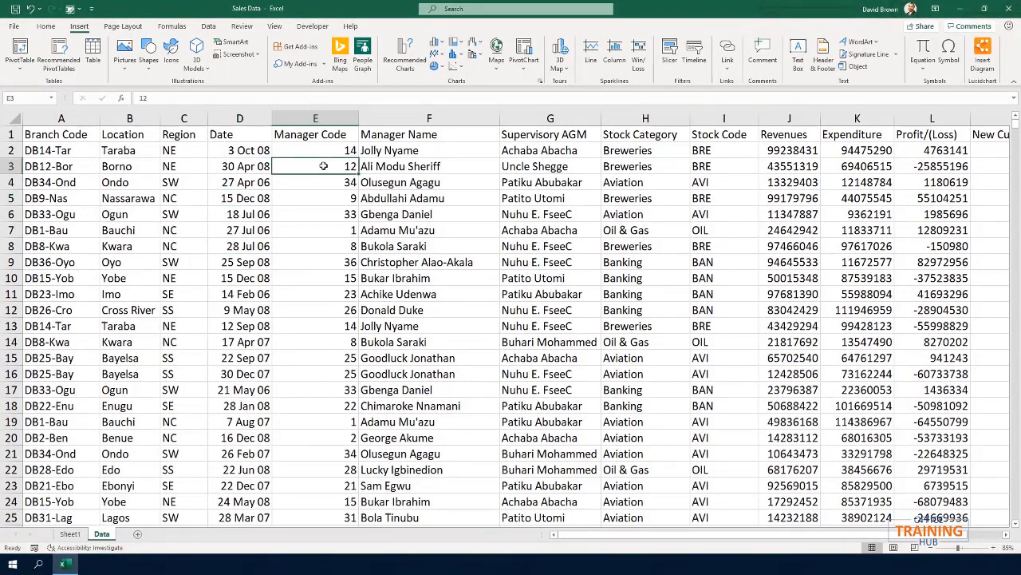
Step: Re-enter the A1 header as 'Branch Code' on a single line
left_click(61, 166)
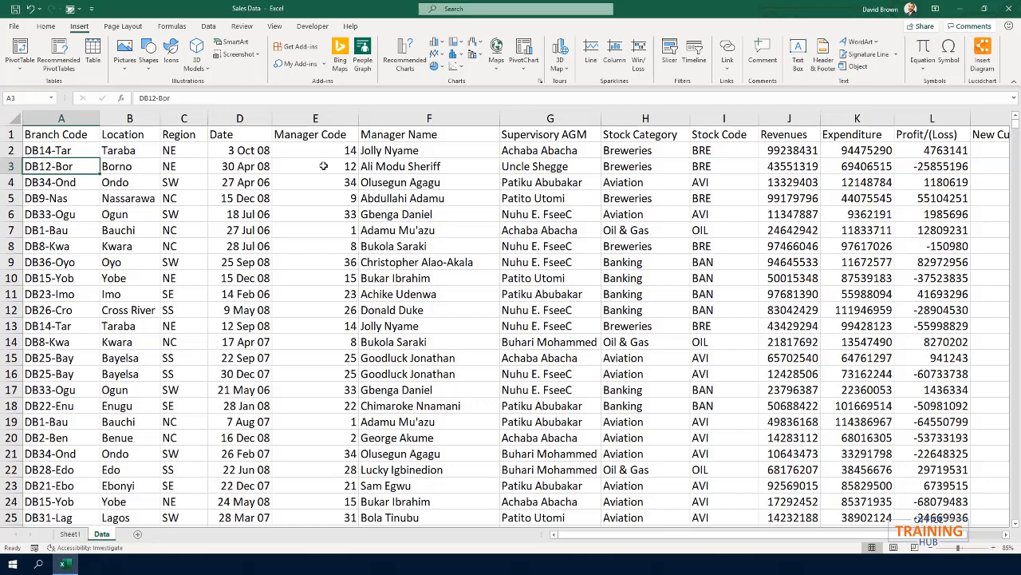
left_click(58, 134)
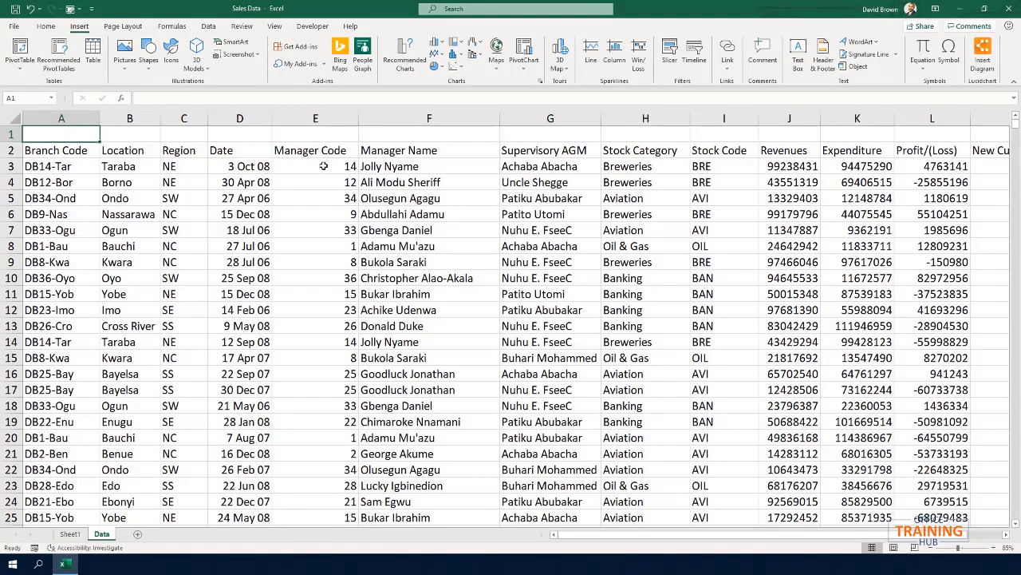
type("Branch")
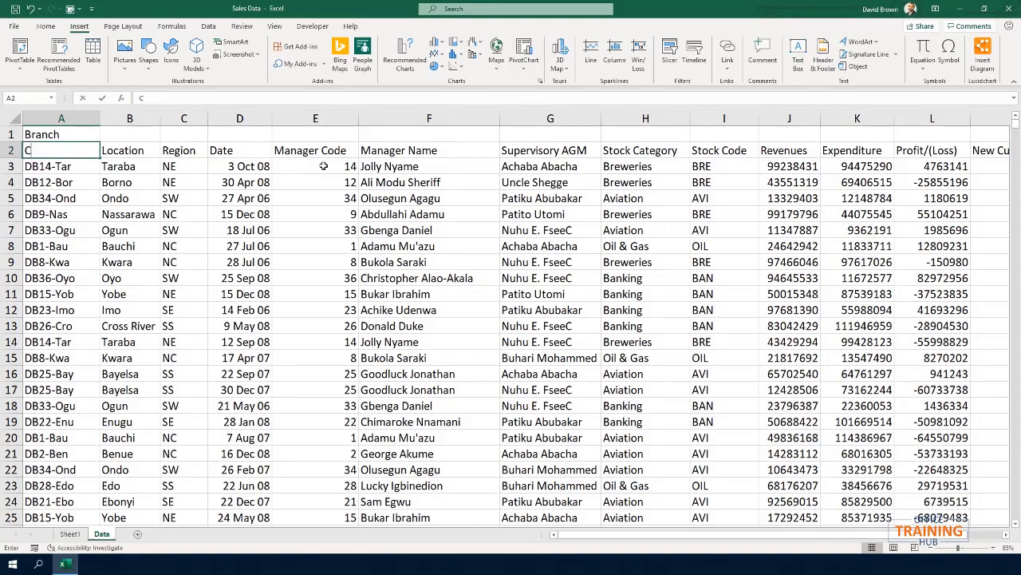
type("ode")
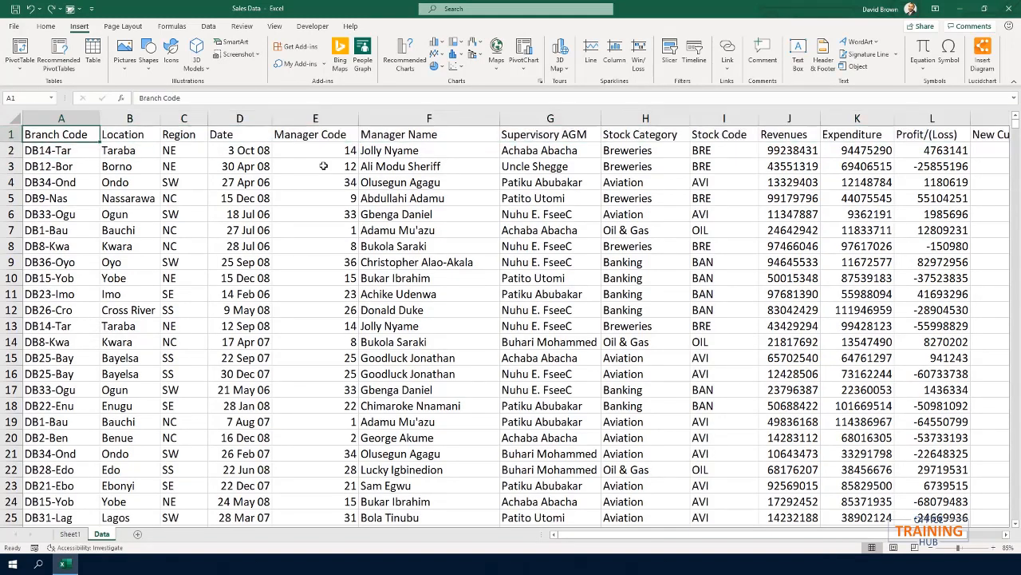
left_click(183, 150)
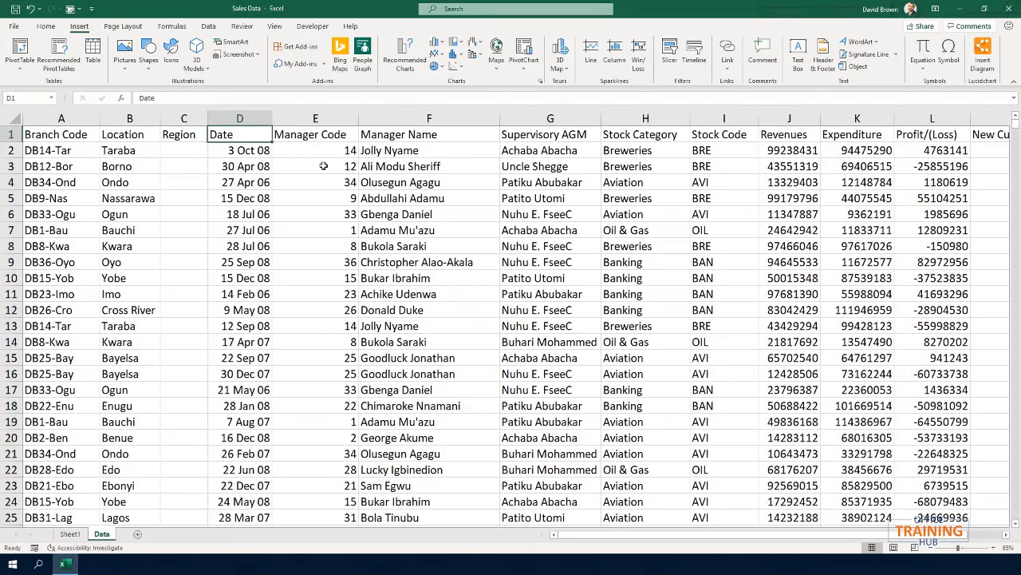
left_click(428, 134)
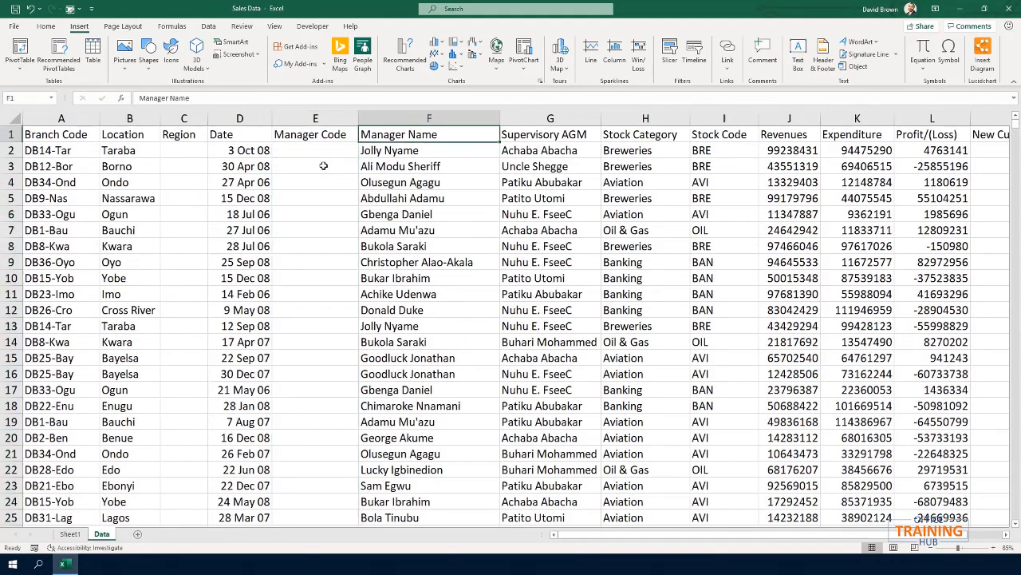
left_click(549, 134)
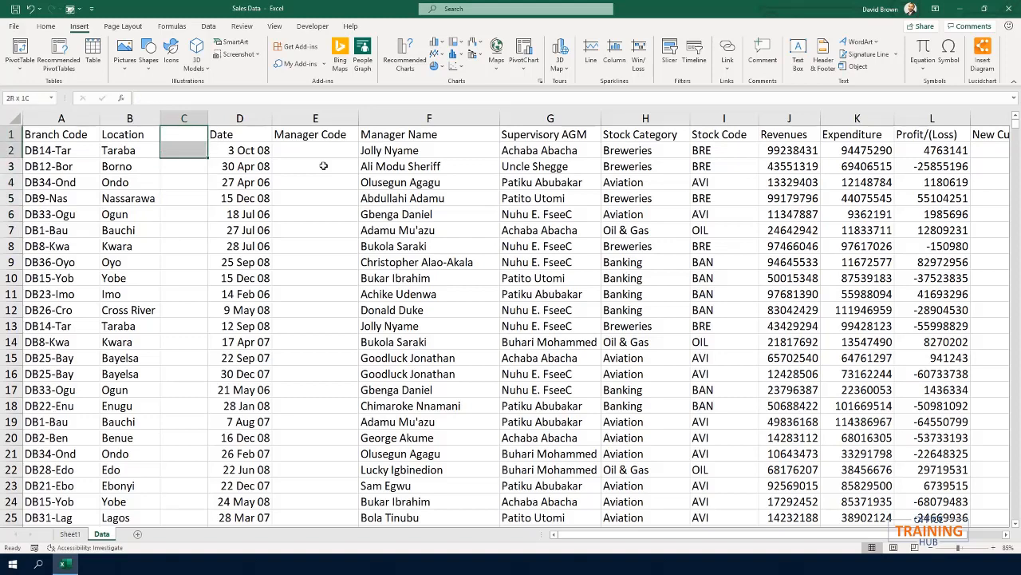
left_click(316, 134)
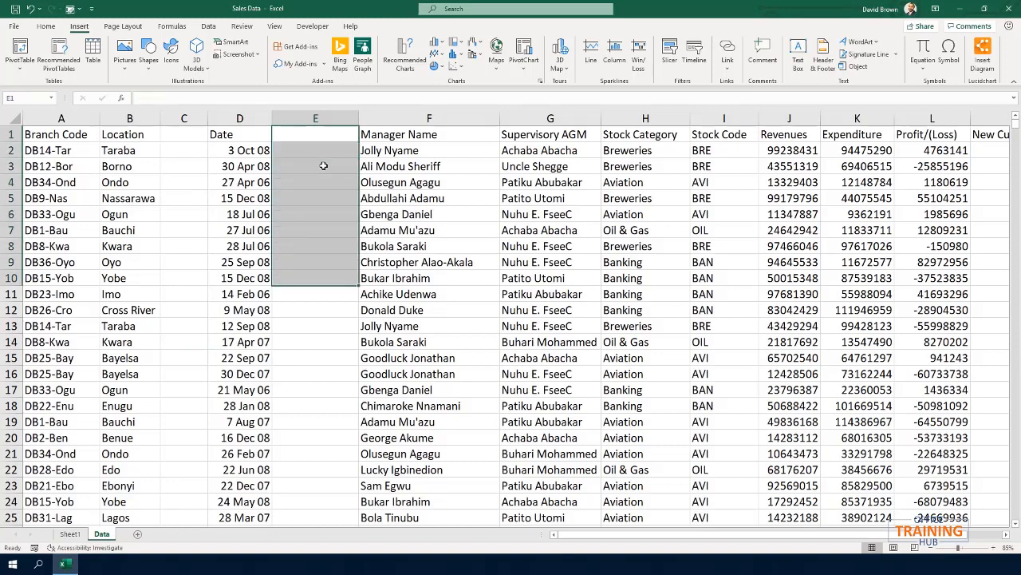
left_click(61, 134)
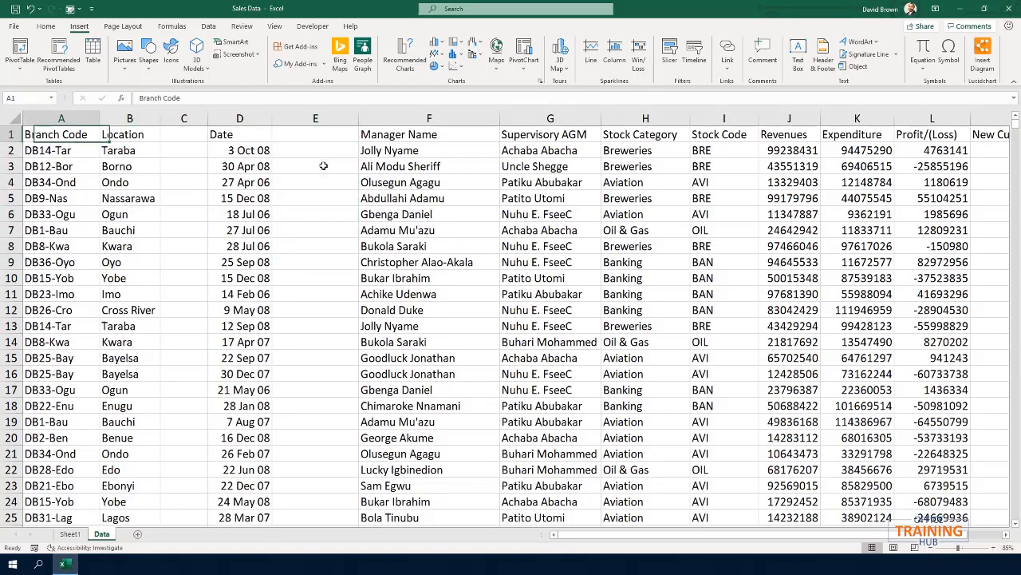
left_click(184, 134)
type("Region")
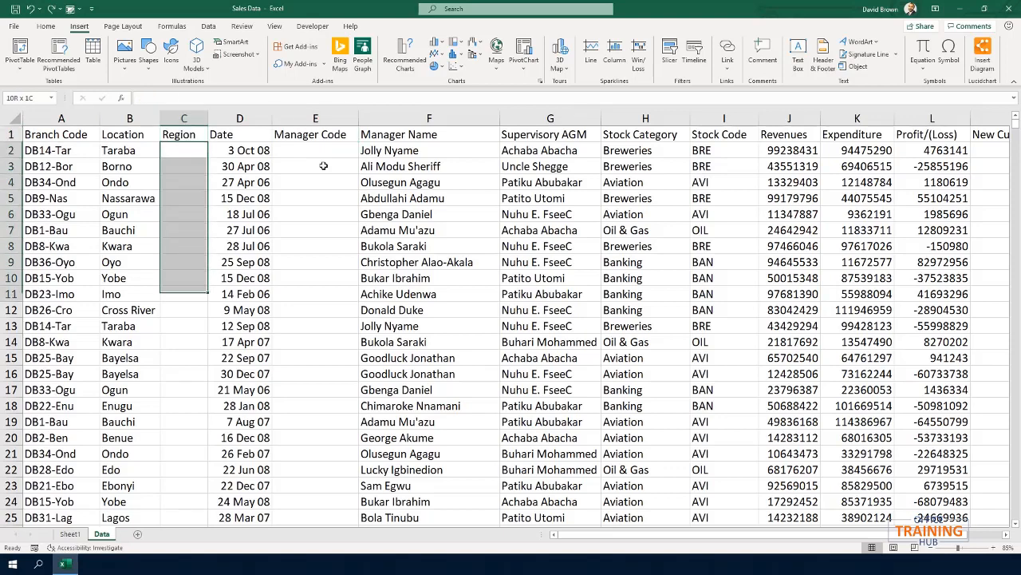
left_click(184, 134)
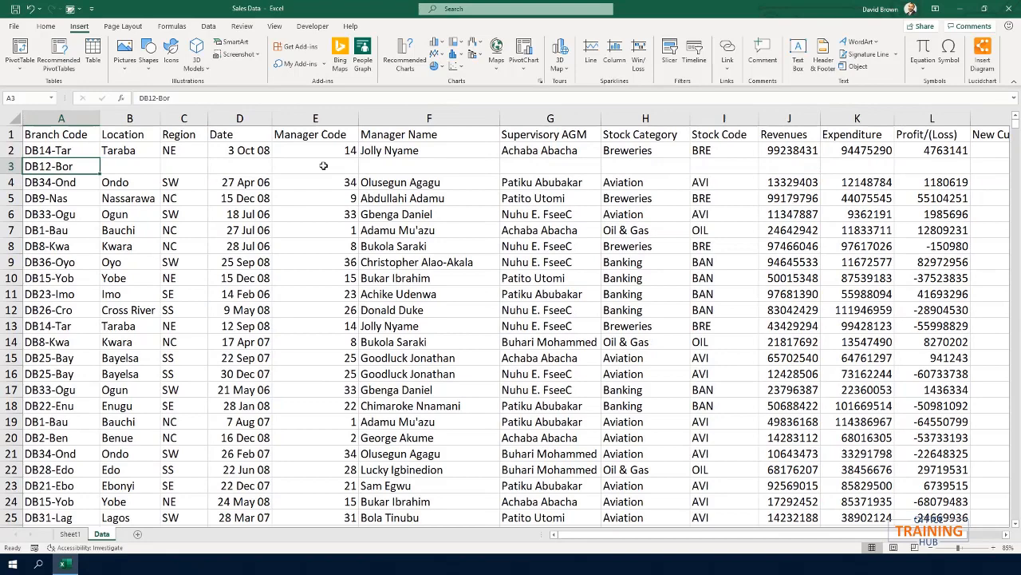
Step: Clear A3 and restore the DB12-Bor branch code so row 3 is complete again
key("Delete")
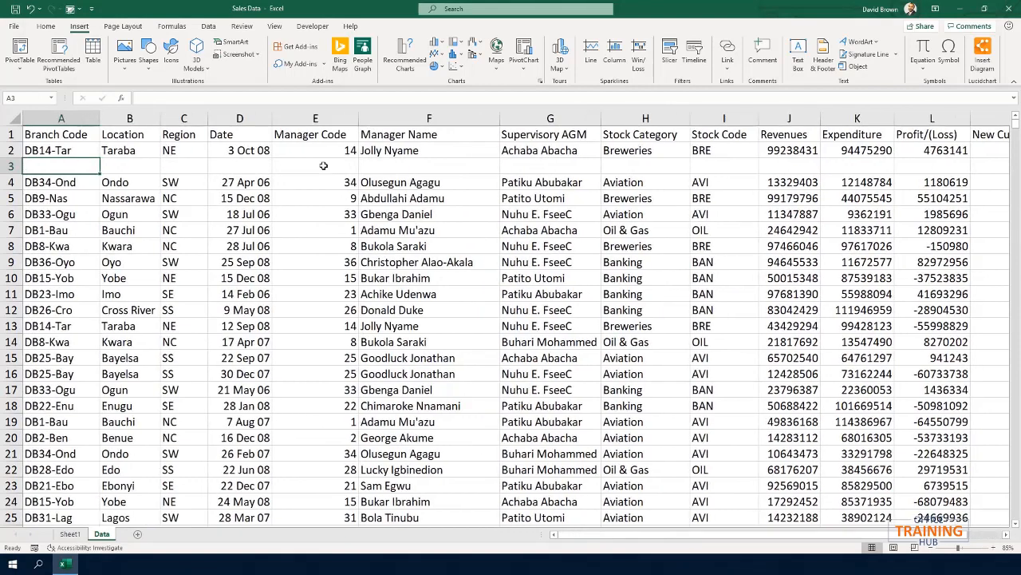
type("DB12-Bor")
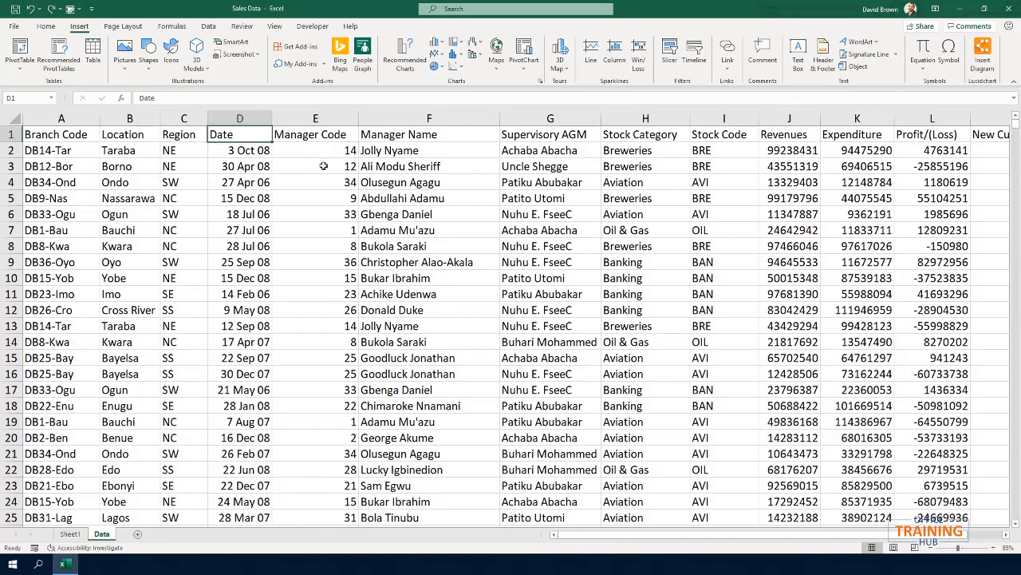
left_click_drag(240, 150, 239, 246)
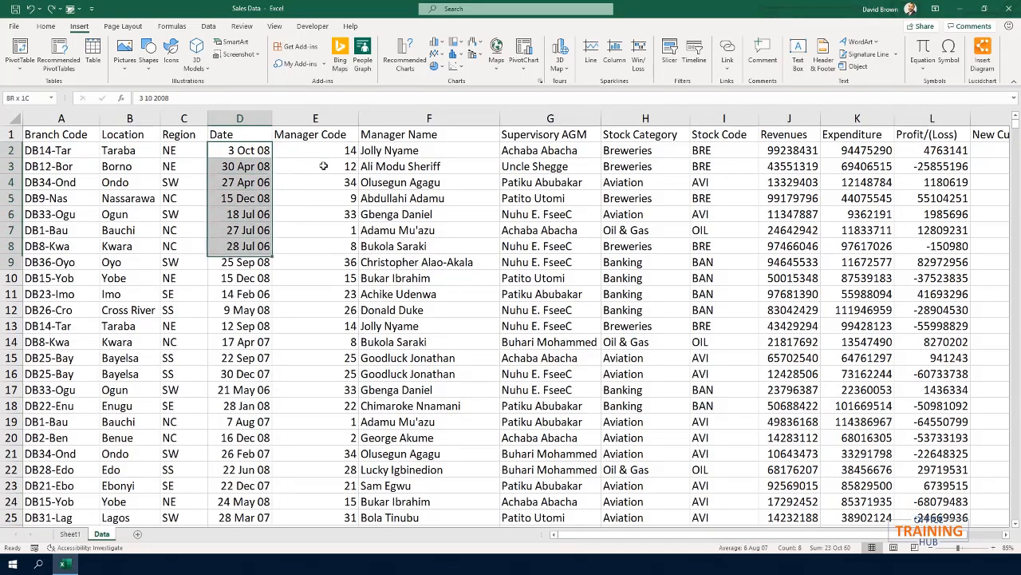
left_click(239, 134)
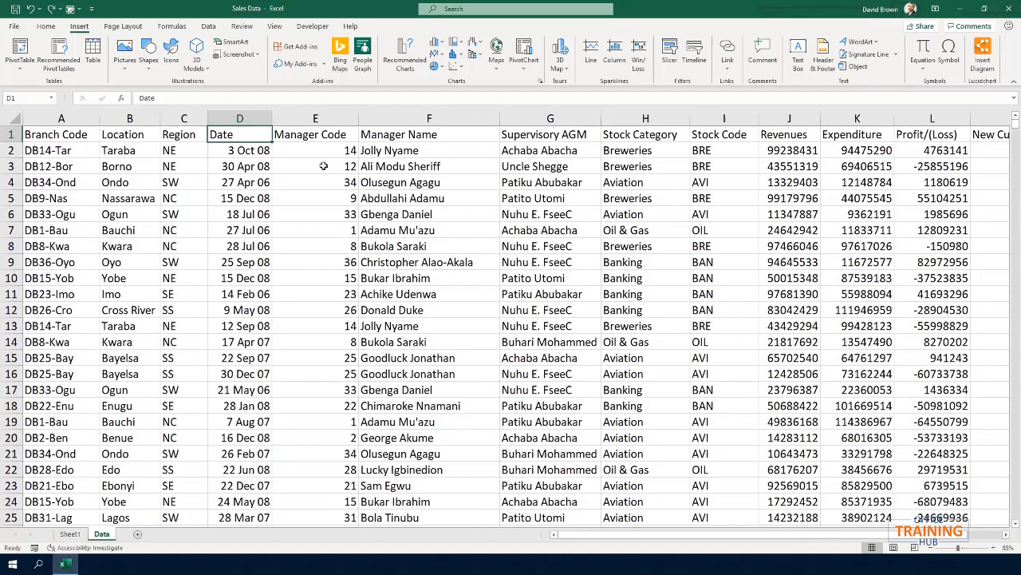
scroll("right", 3)
type("J")
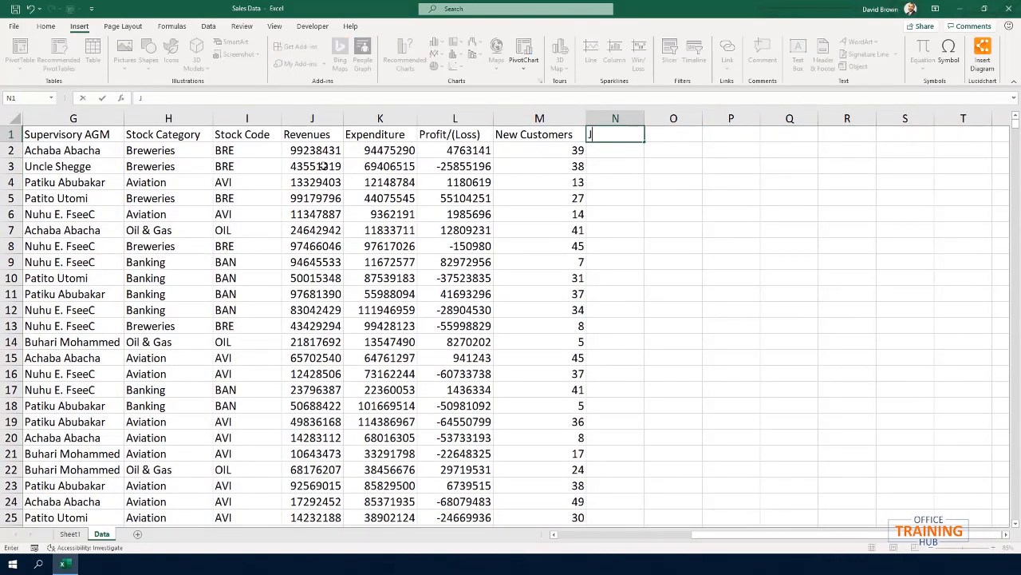
type("an")
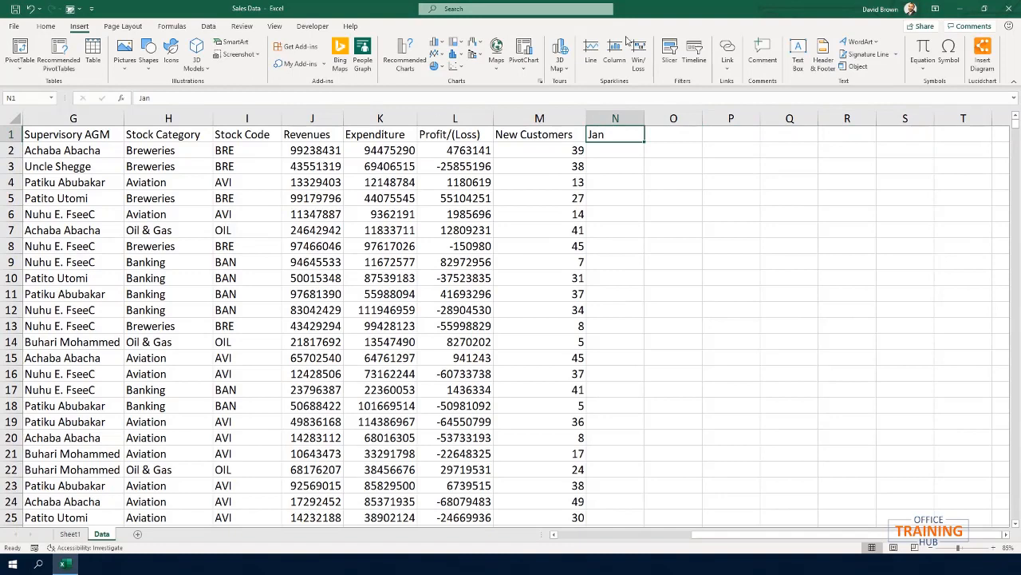
left_click_drag(617, 134, 846, 135)
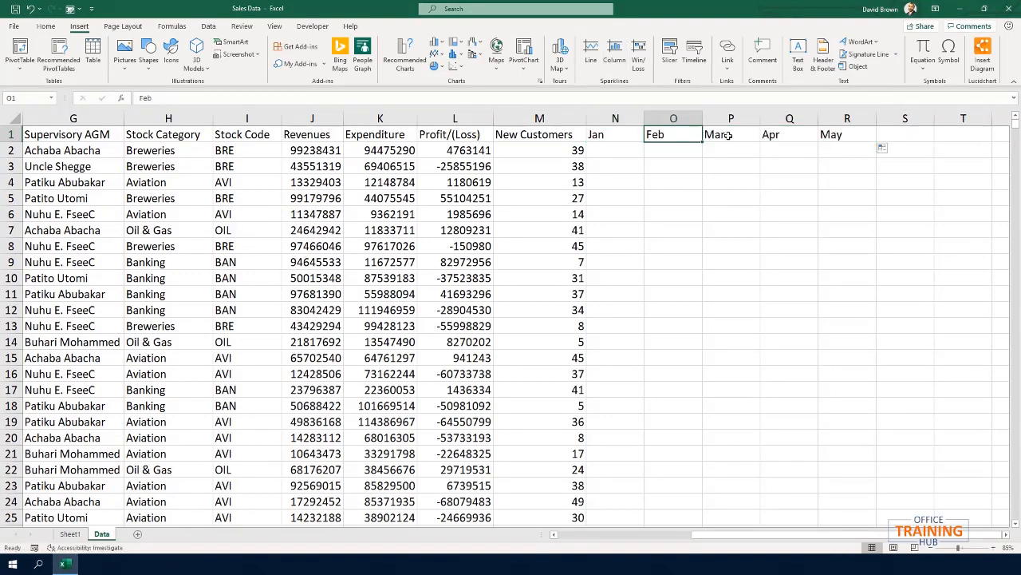
left_click(731, 134)
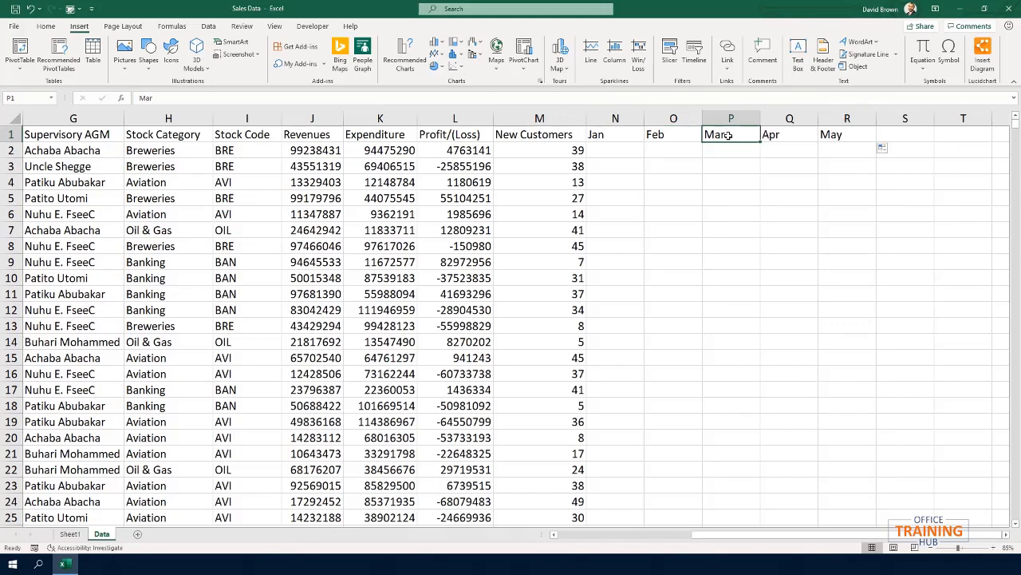
left_click(616, 134)
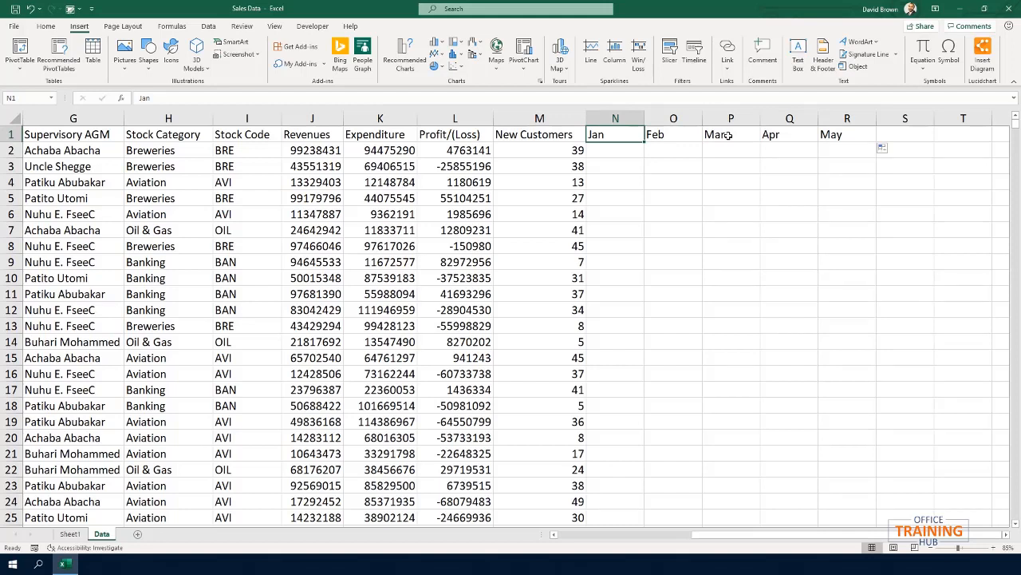
left_click_drag(615, 134, 846, 134)
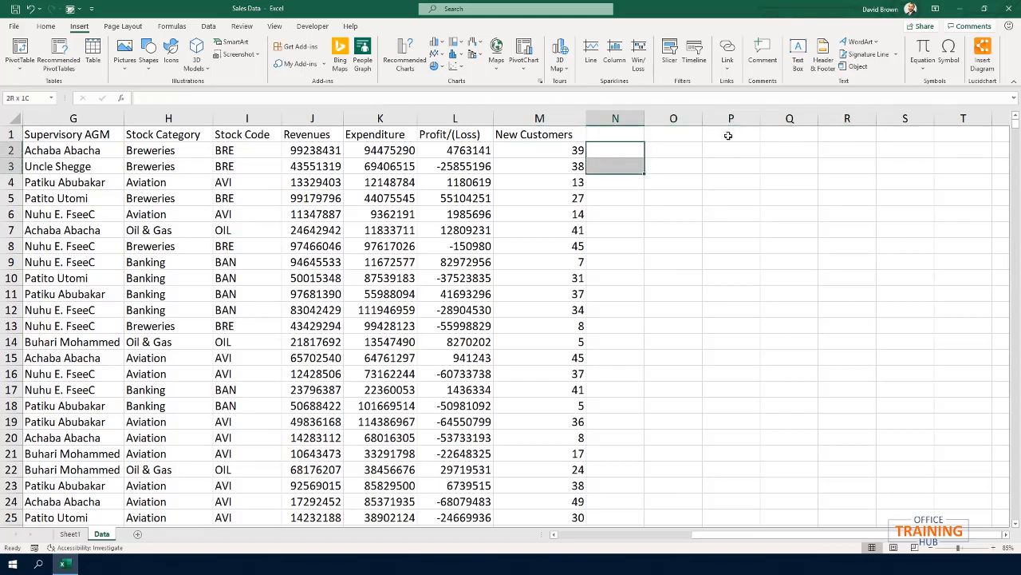
left_click(540, 134)
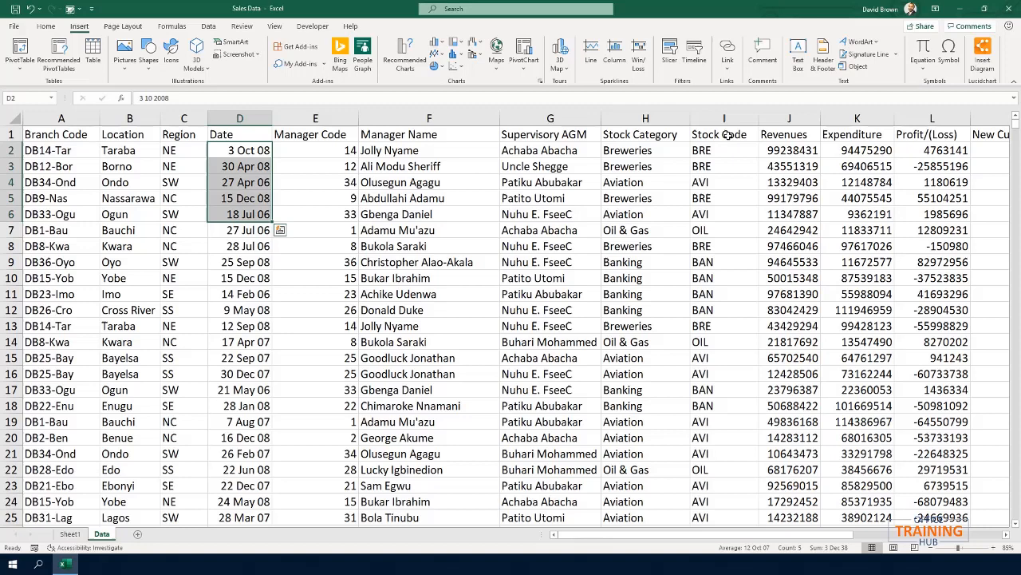
left_click(240, 134)
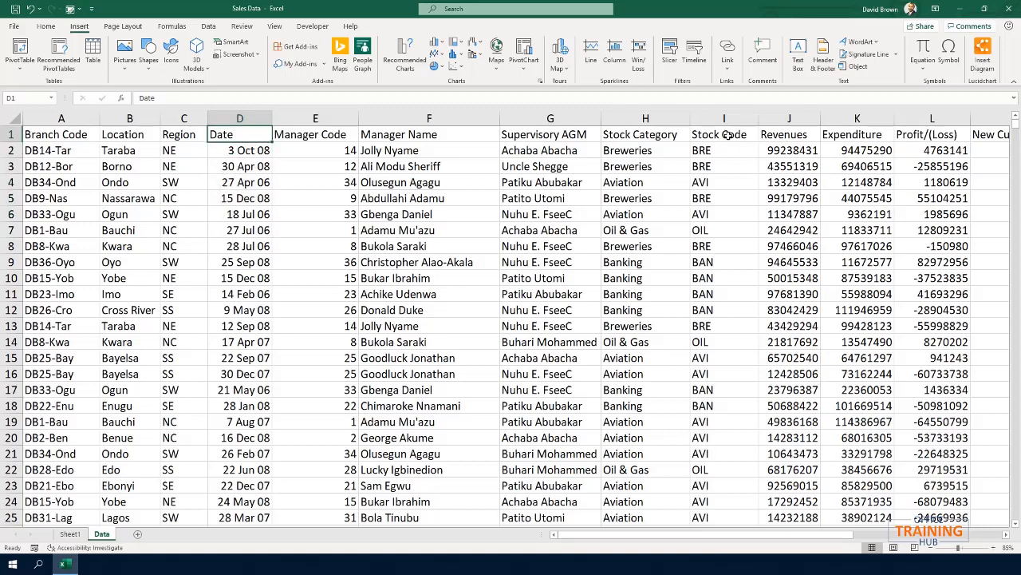
left_click(129, 134)
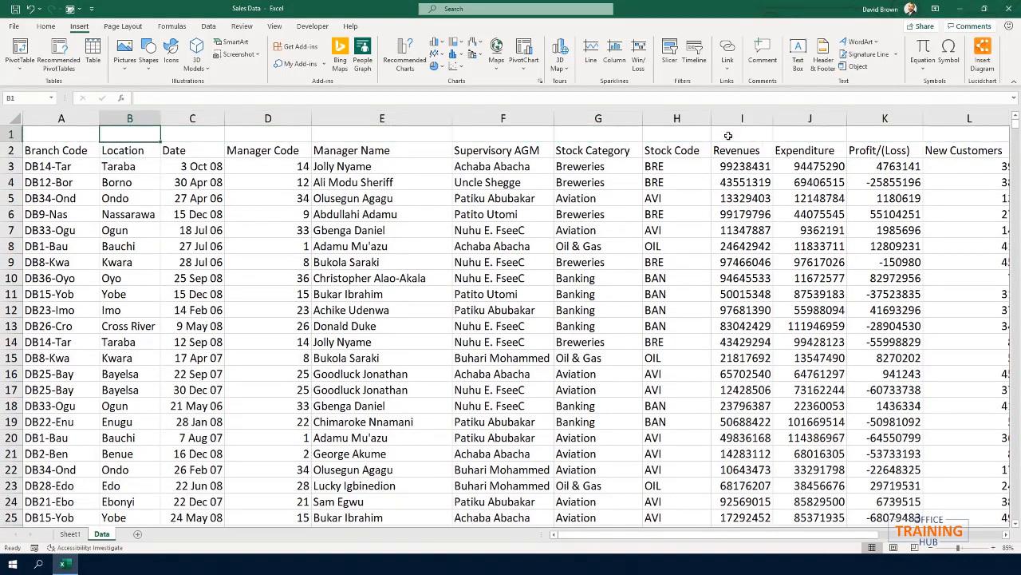
Step: Label the record blocks with the region codes NE and NW
type("NE")
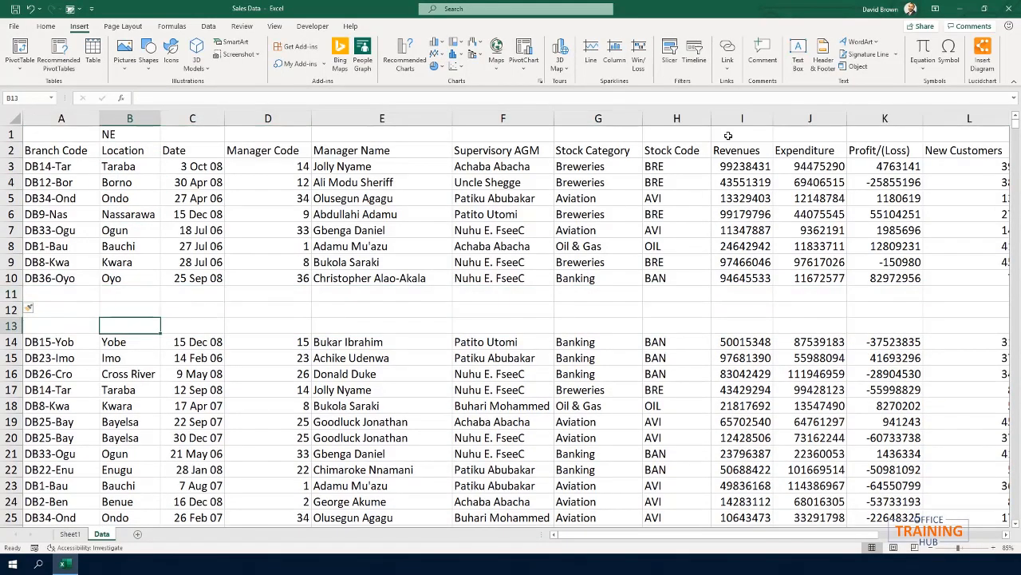
type("NW")
type("SS")
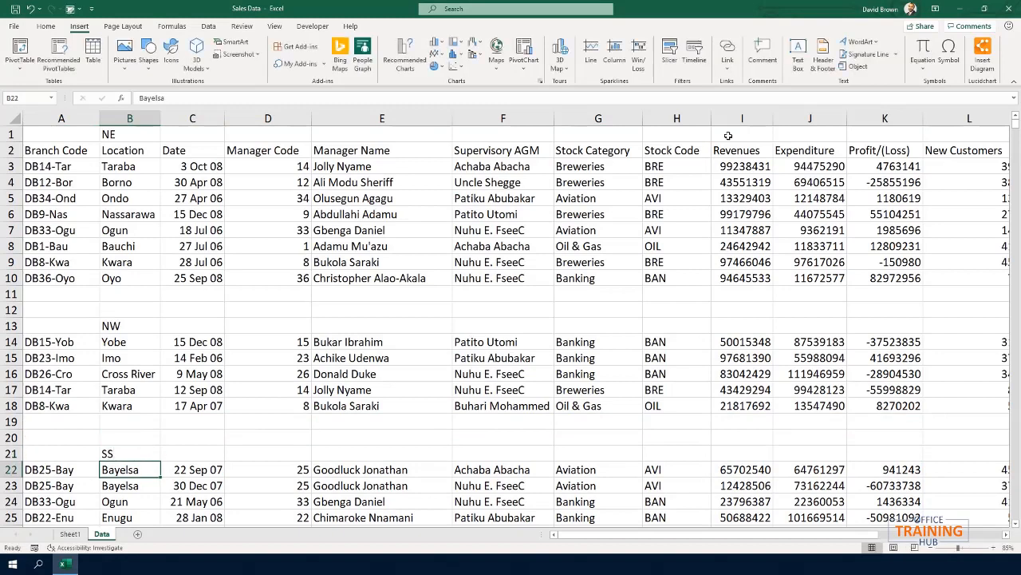
Step: Turn the region titles into a Region column beside Location, removing title and blank rows
left_click(130, 119)
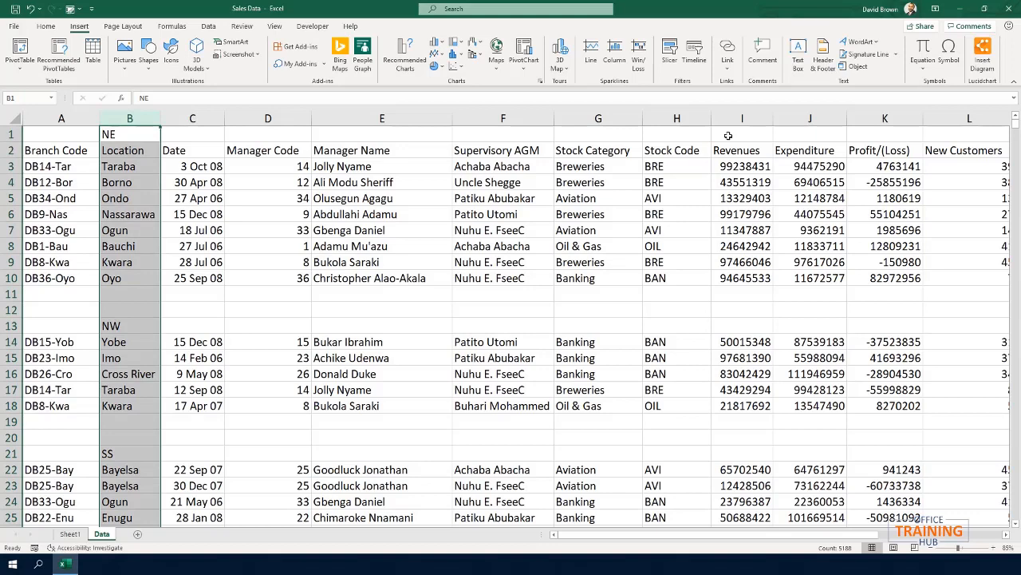
left_click(129, 198)
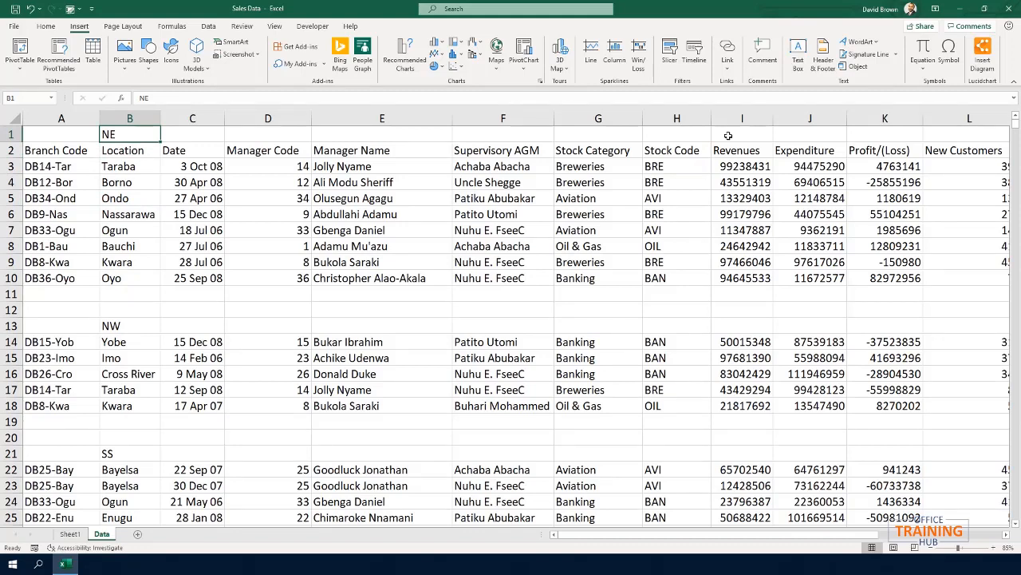
left_click(130, 150)
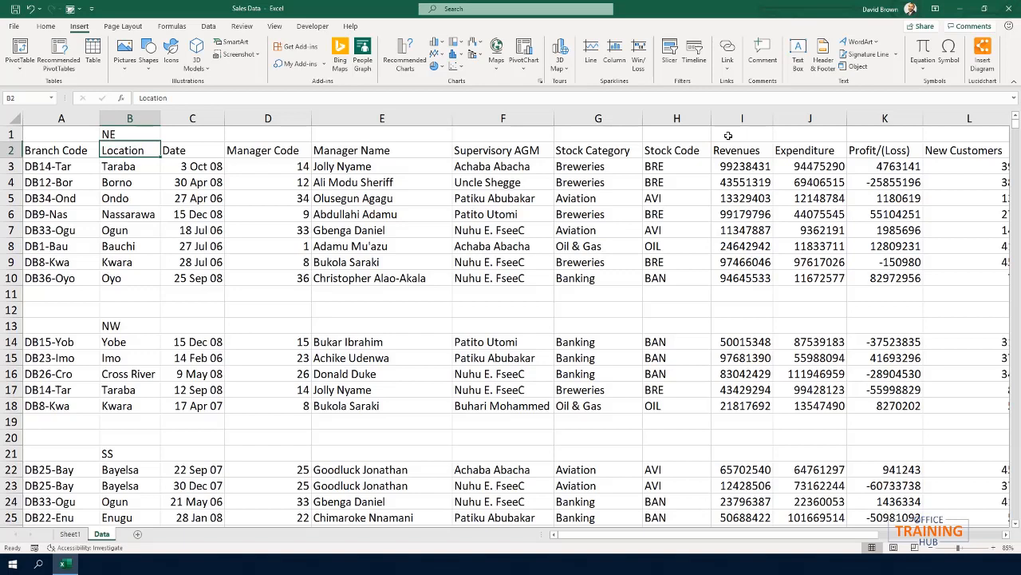
left_click(129, 118)
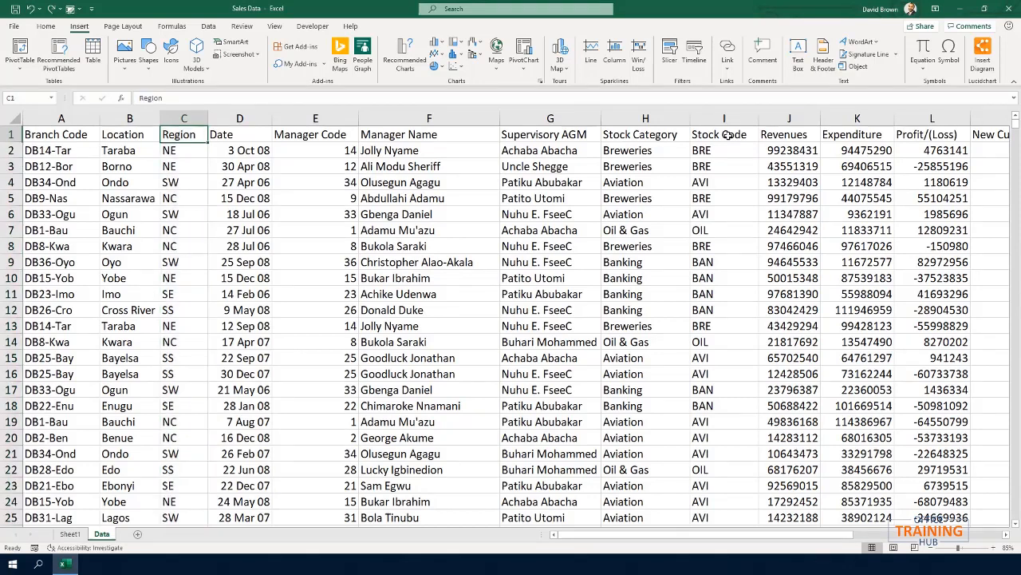
left_click(428, 150)
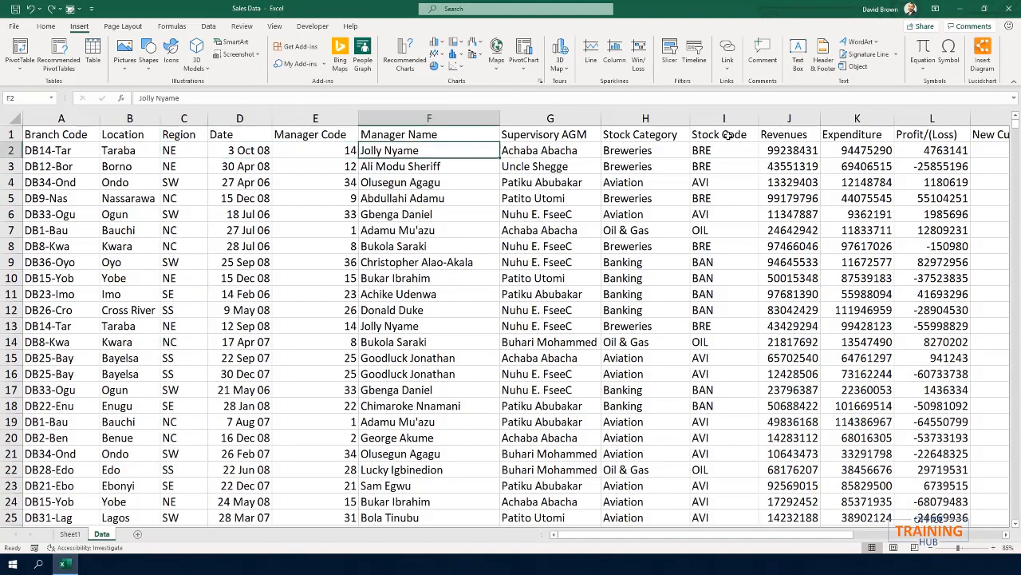
left_click(789, 150)
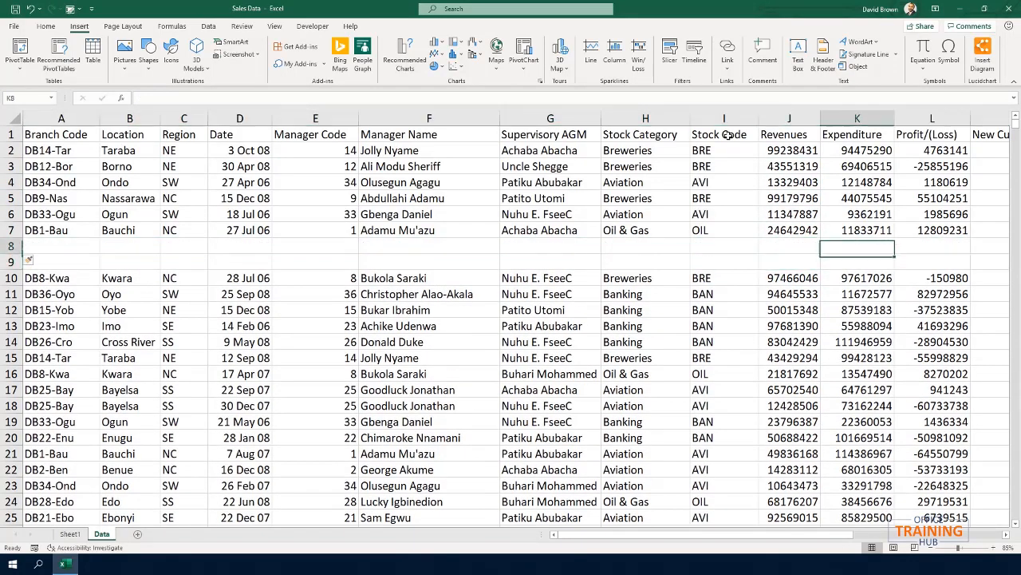
type("=SUM(J2:J7")
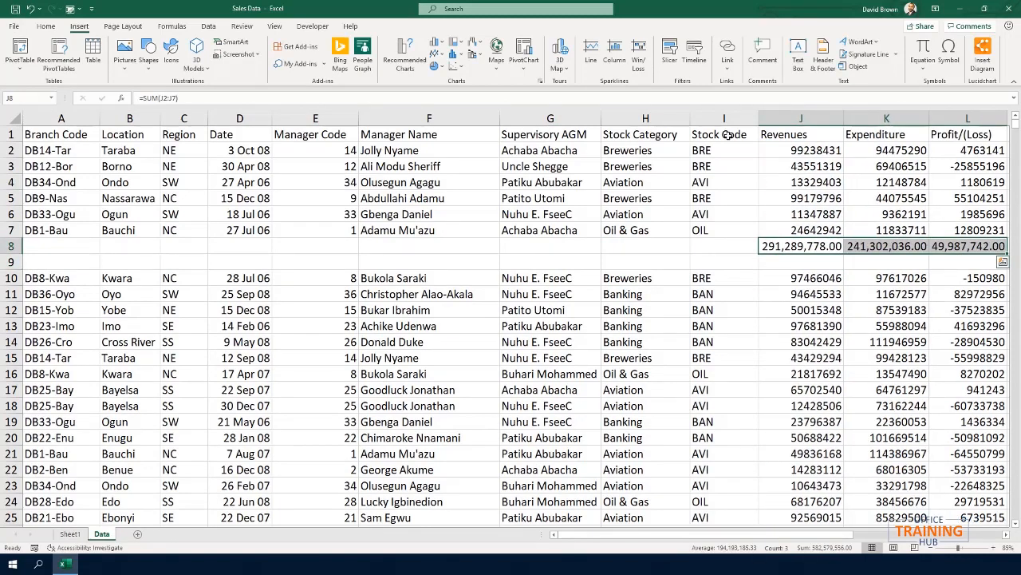
left_click(802, 261)
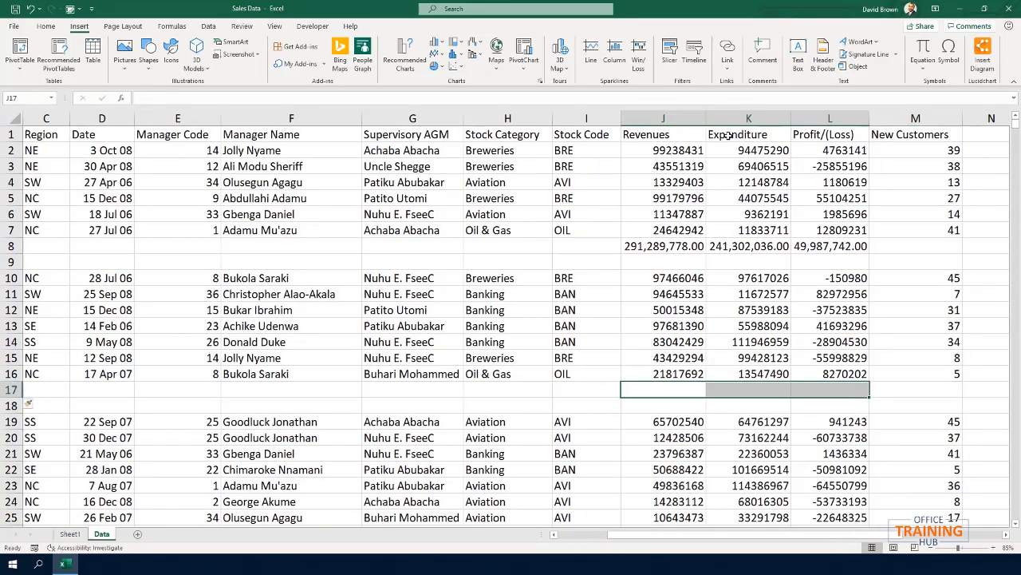
left_click(748, 374)
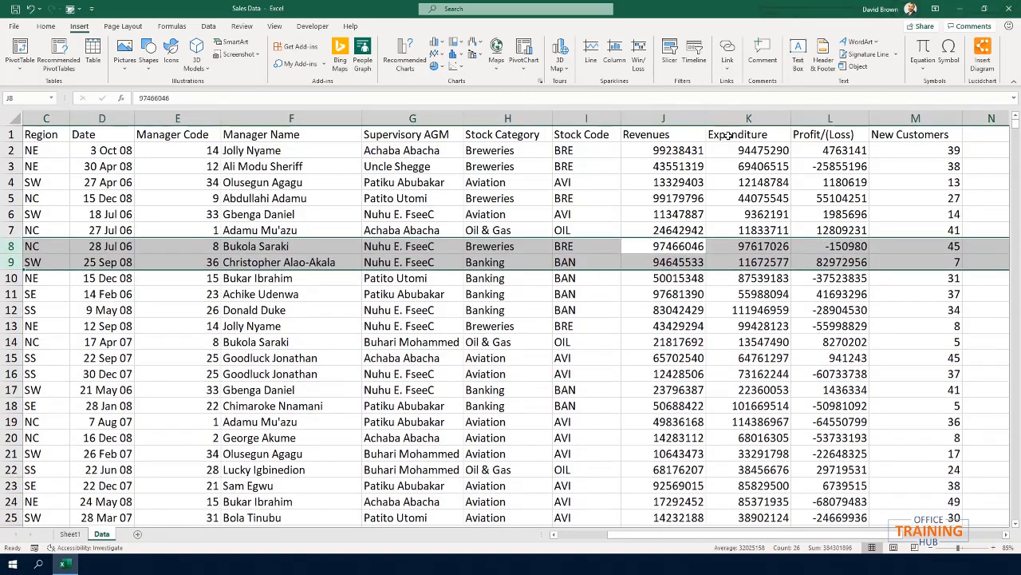
left_click(664, 134)
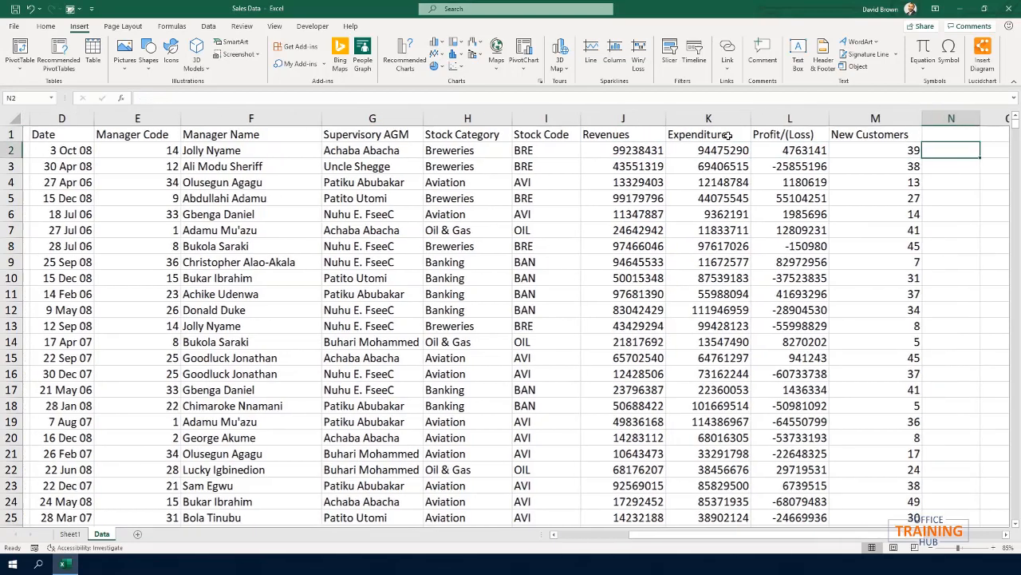
Step: Enter the notes 'Great' and 'Good' beside two records after New Customers
left_click(708, 150)
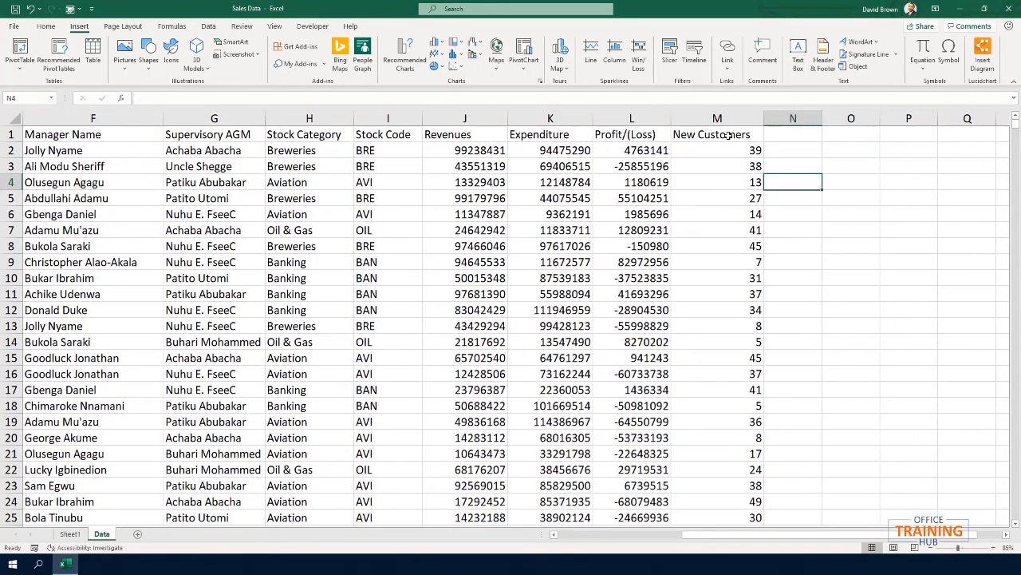
type("Great")
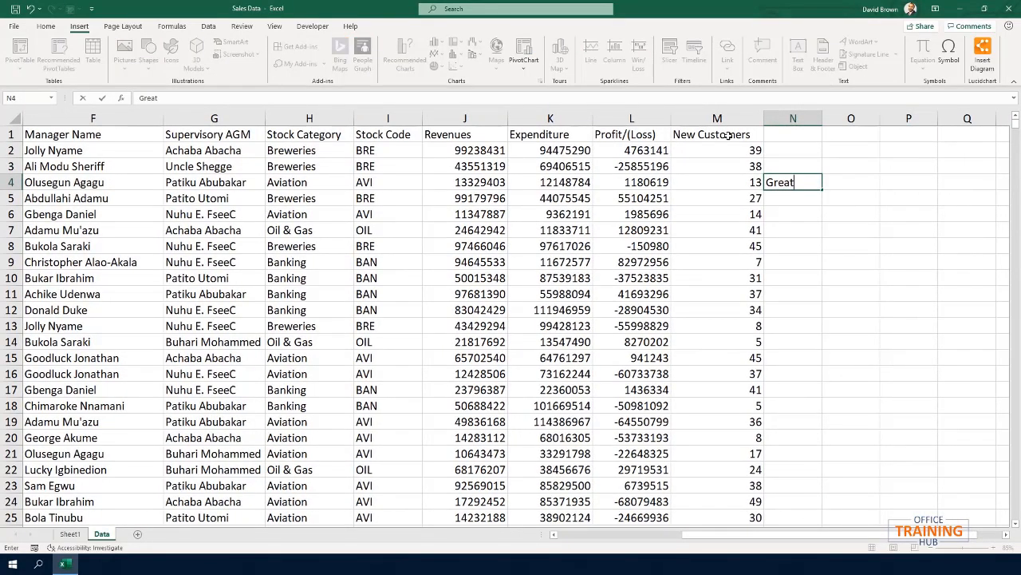
type("Good")
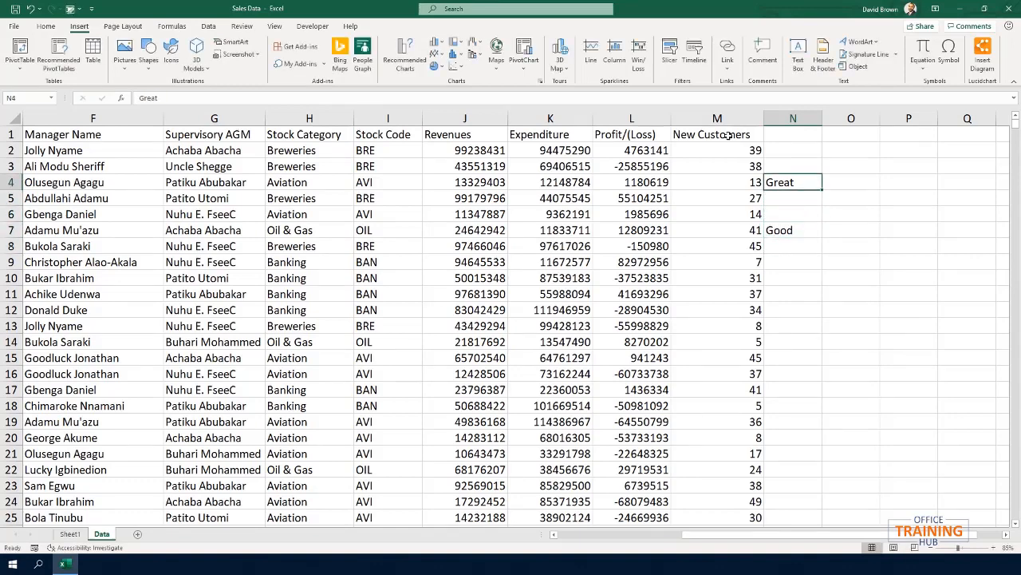
left_click_drag(791, 182, 792, 246)
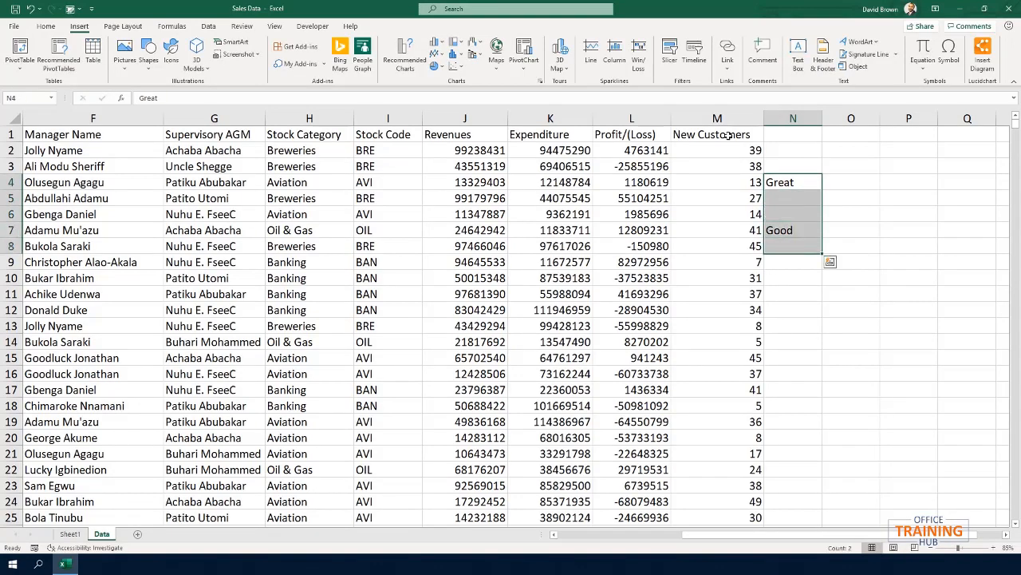
Step: Head the notes column 'Comments' and separate it from the table with an empty column
left_click(716, 182)
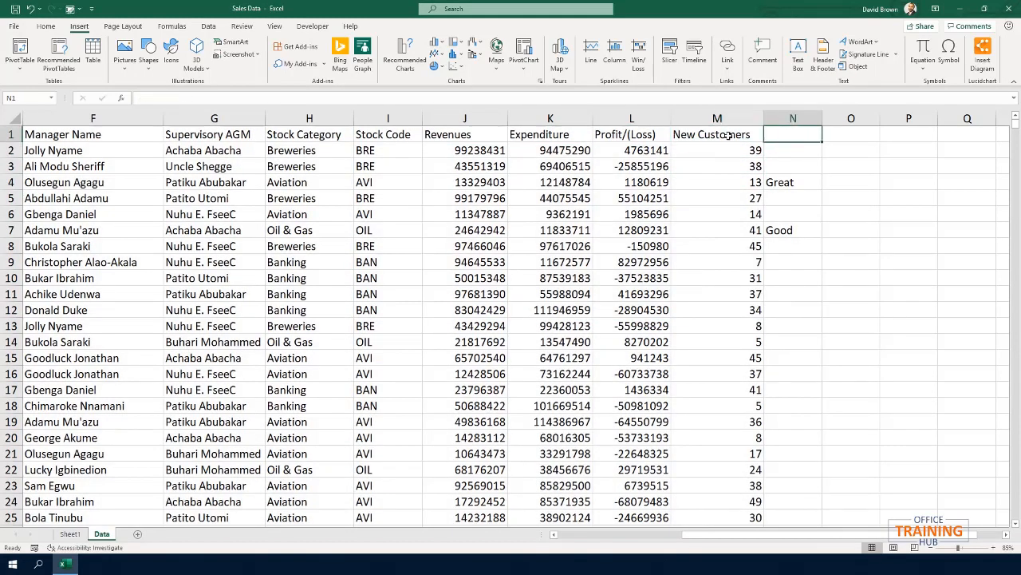
type("Comments")
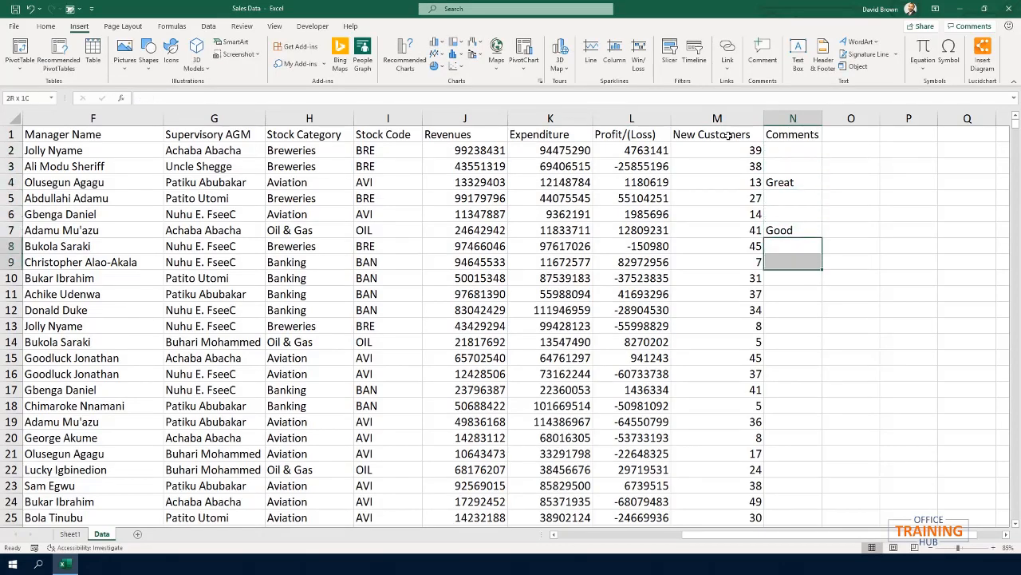
left_click(792, 134)
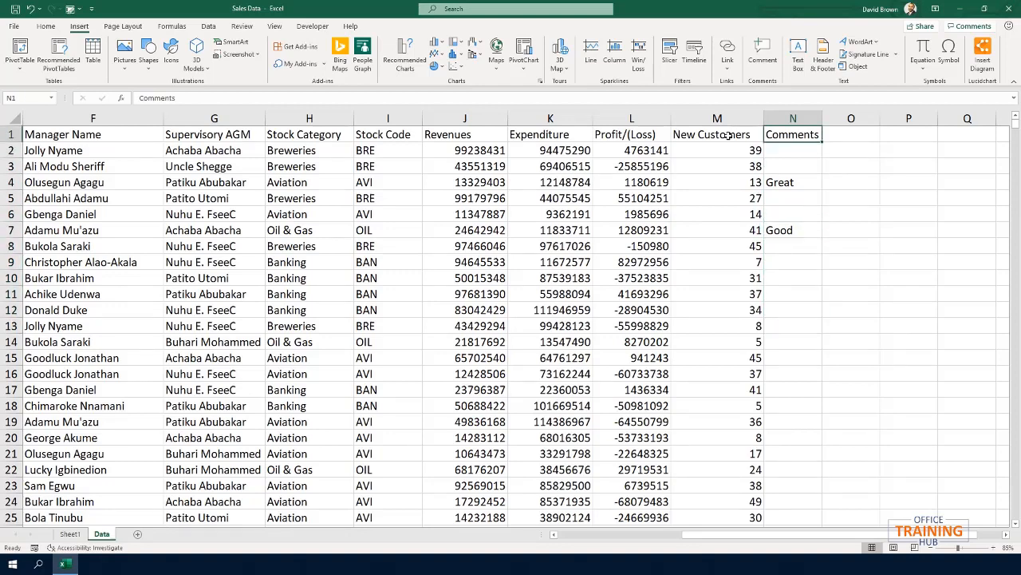
left_click(792, 118)
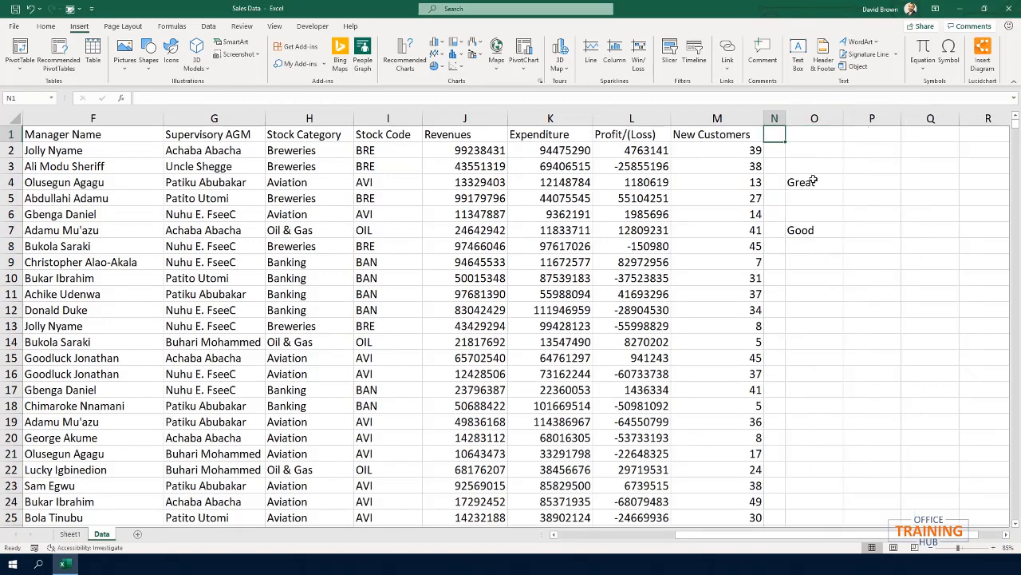
Step: Shift the Great and Good notes to column O without a header and return to the first header cell
left_click(813, 246)
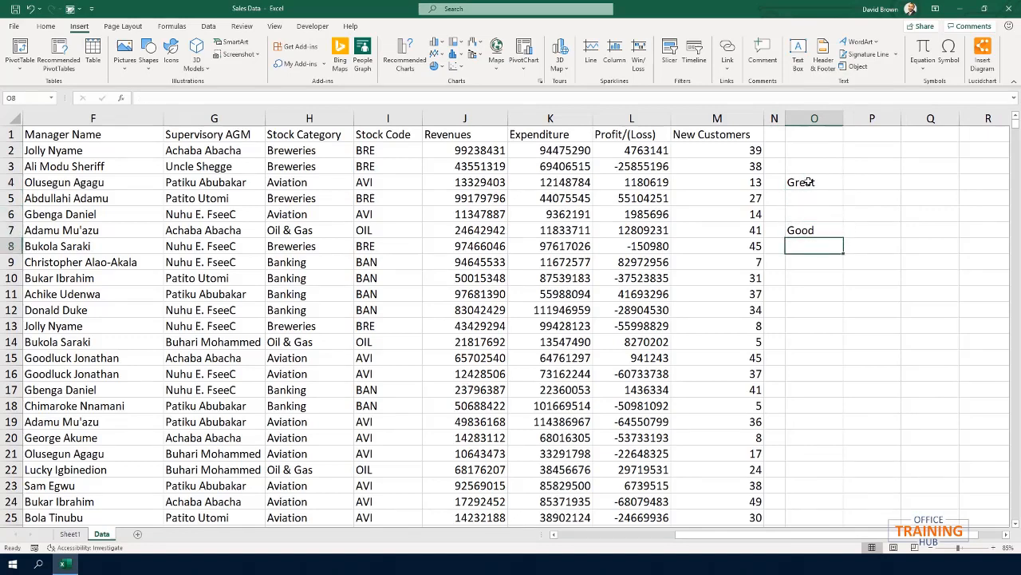
left_click(549, 198)
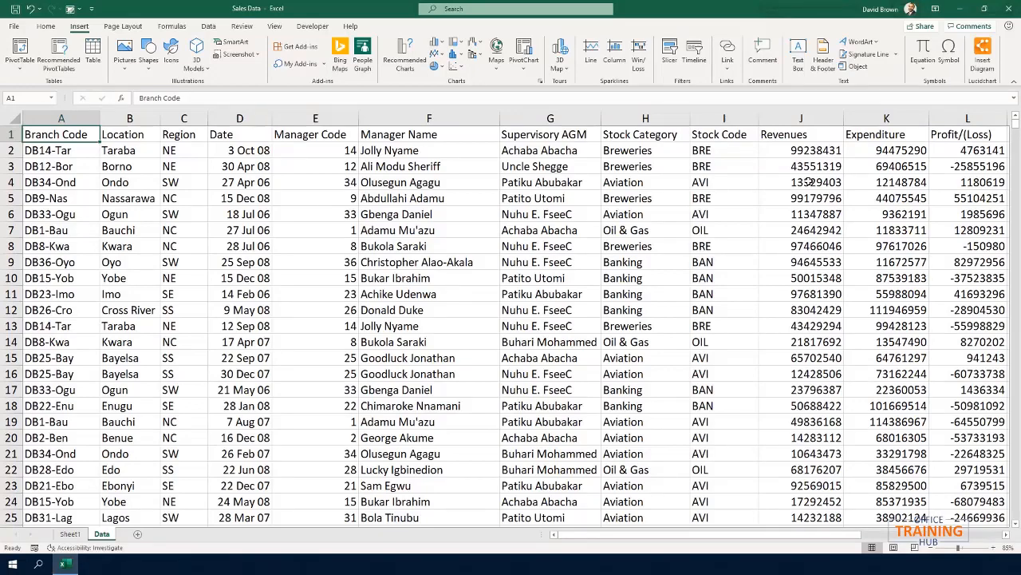
Step: Clear the Great and Good notes in O4:O8 so nothing sits beside the table
left_click(886, 134)
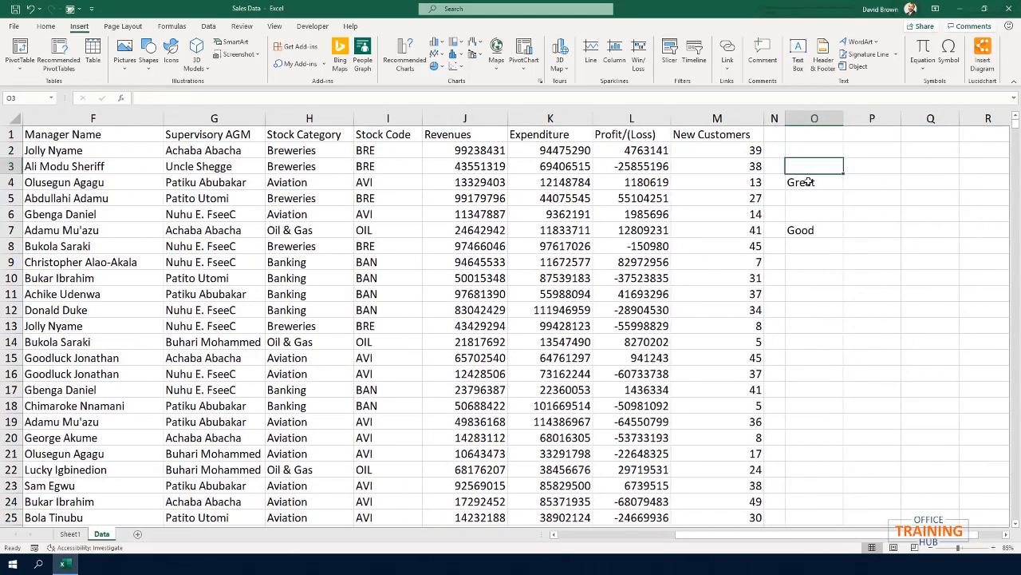
left_click_drag(814, 182, 814, 230)
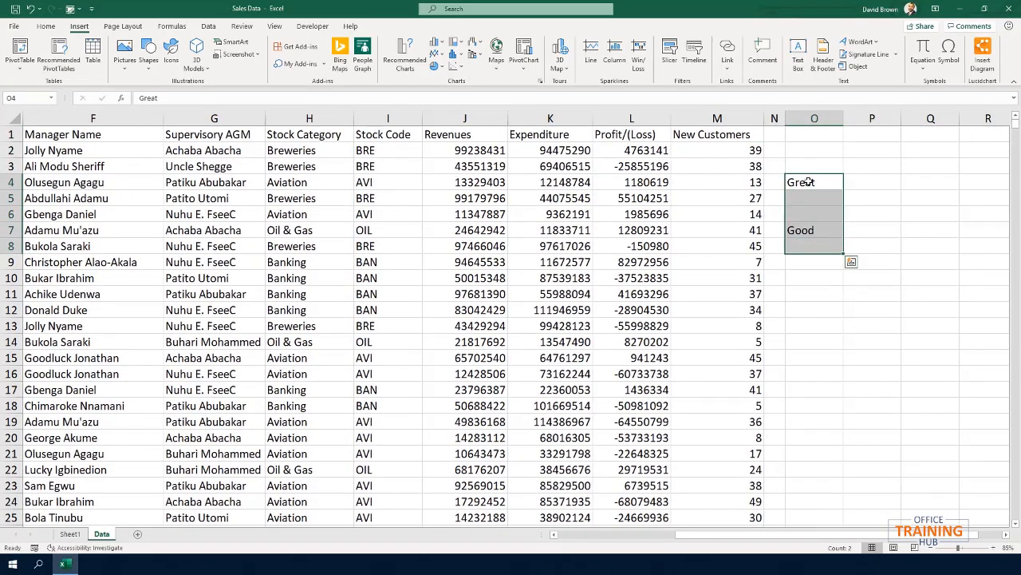
left_click(476, 182)
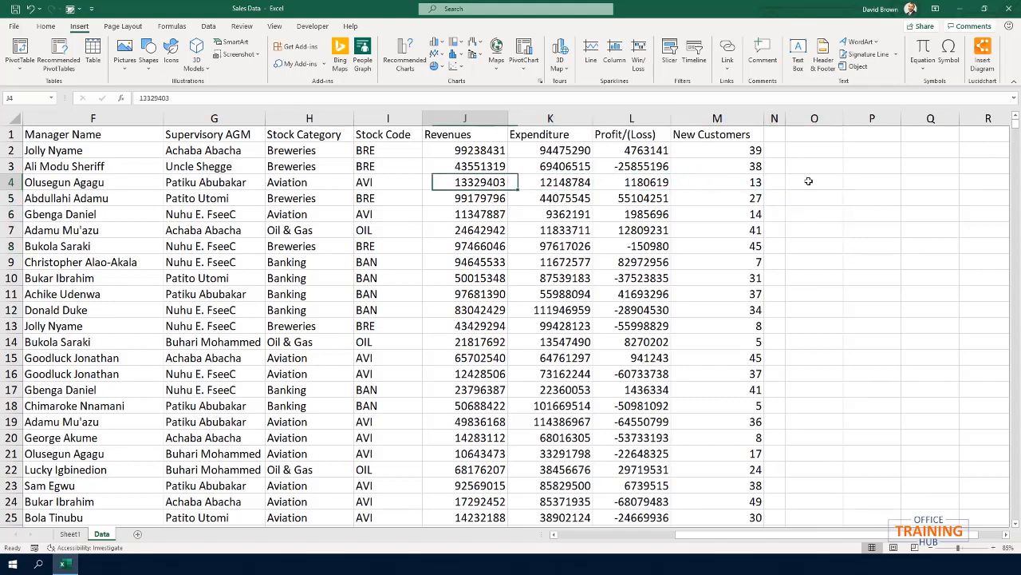